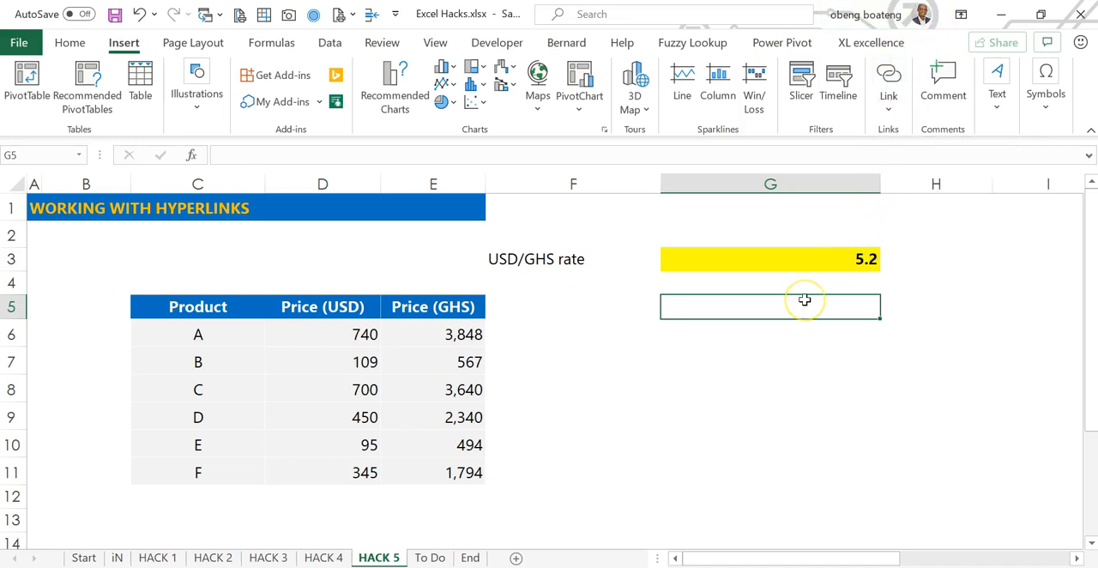
mouse_move(755, 307)
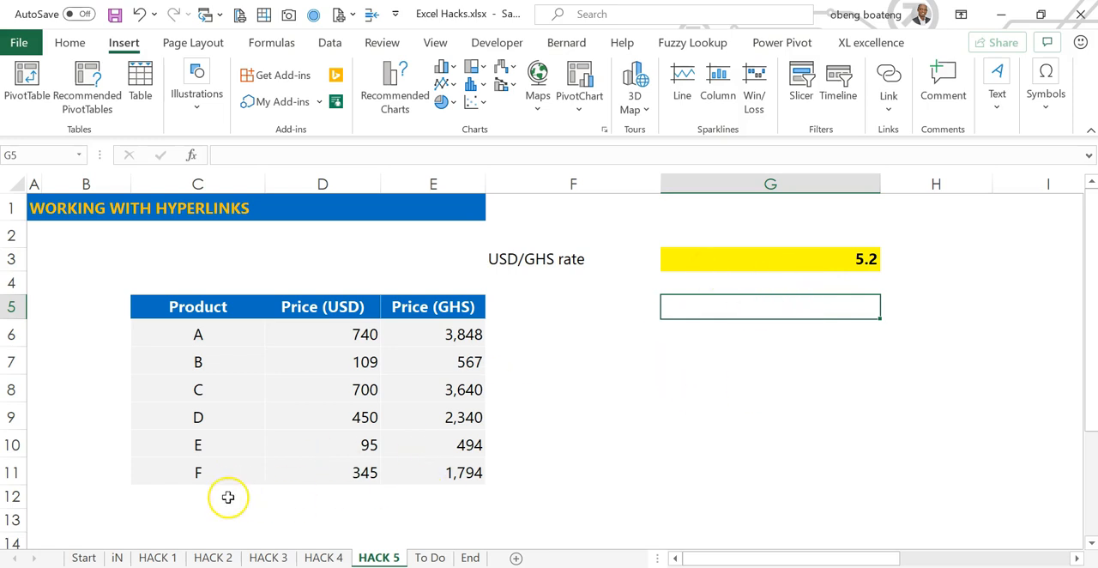
mouse_move(461, 451)
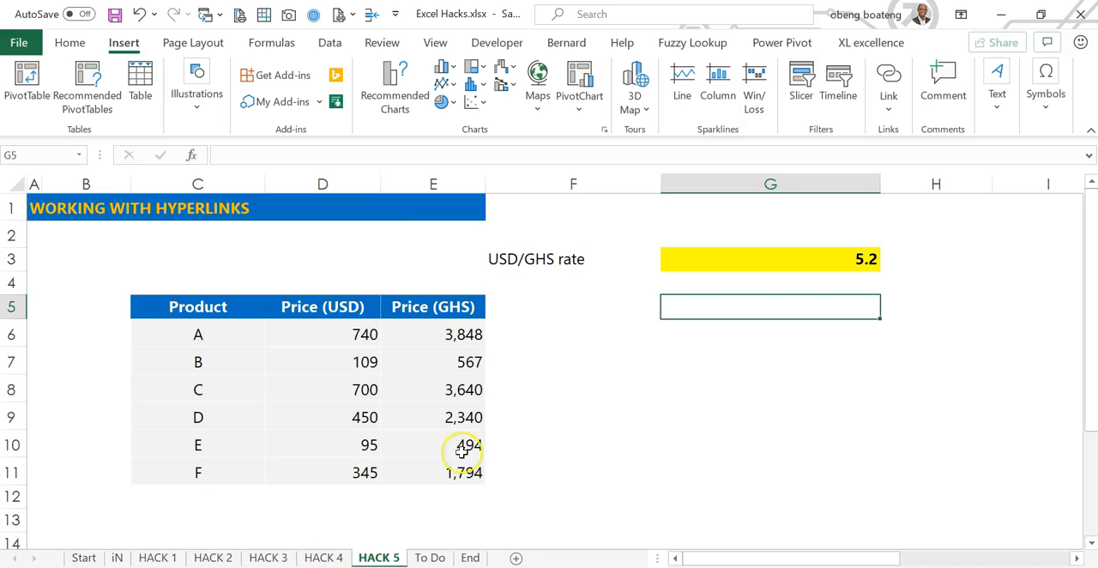
mouse_move(755, 349)
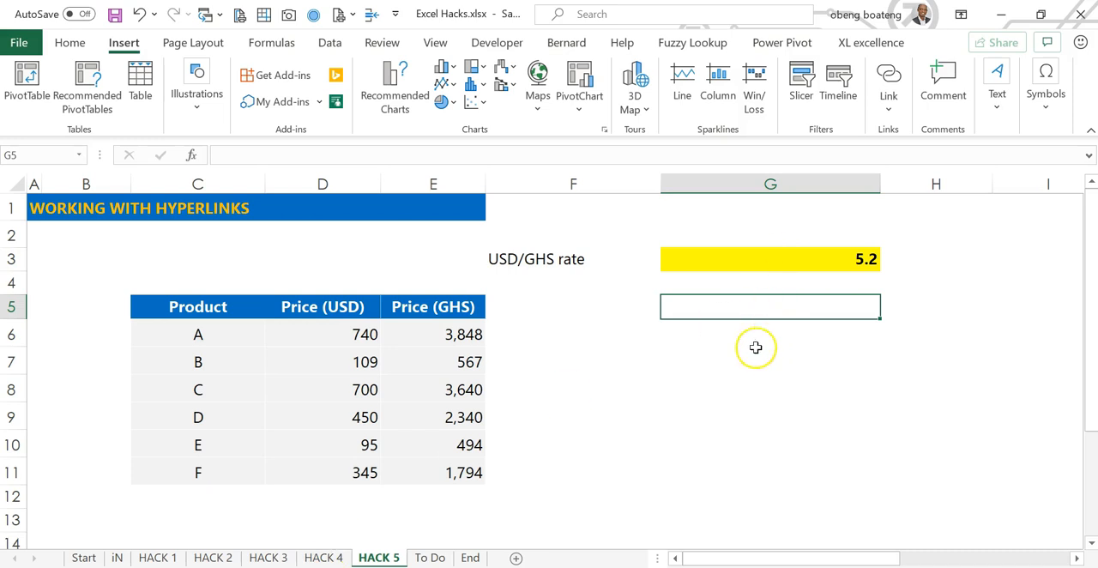
mouse_move(813, 340)
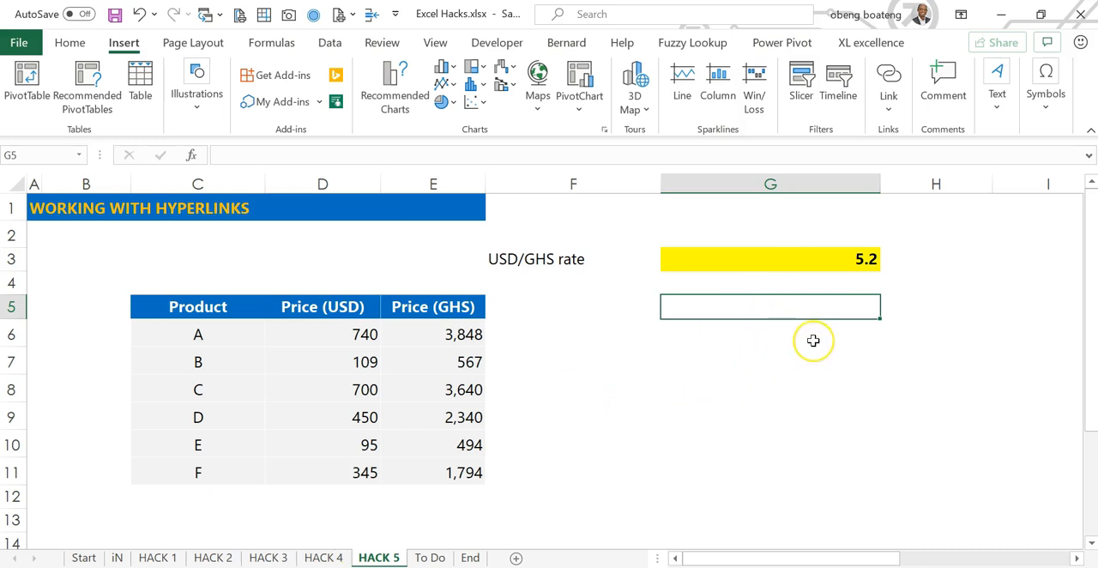
mouse_move(686, 360)
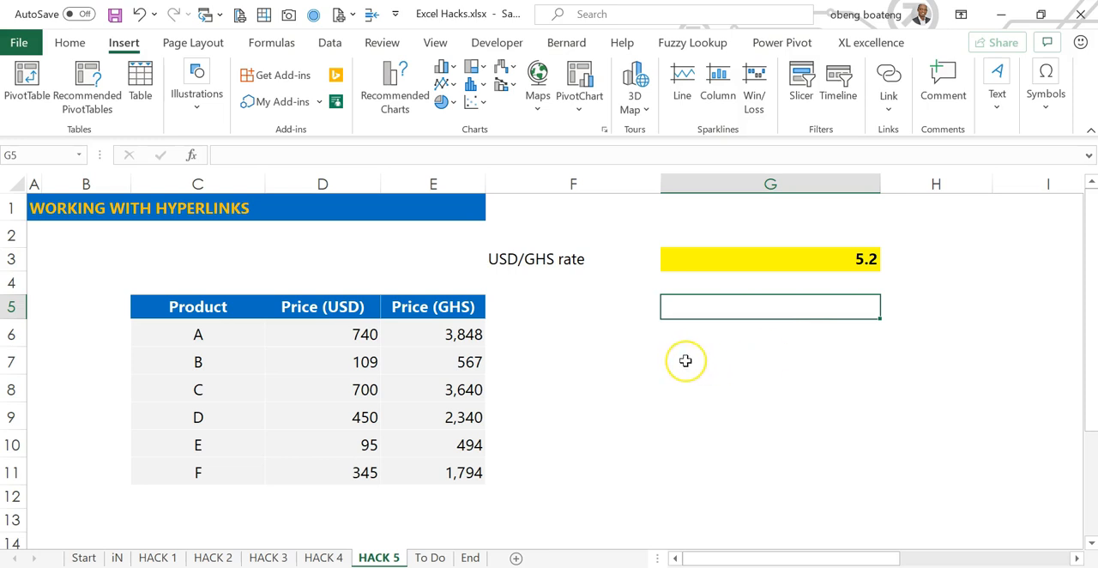
mouse_move(686, 361)
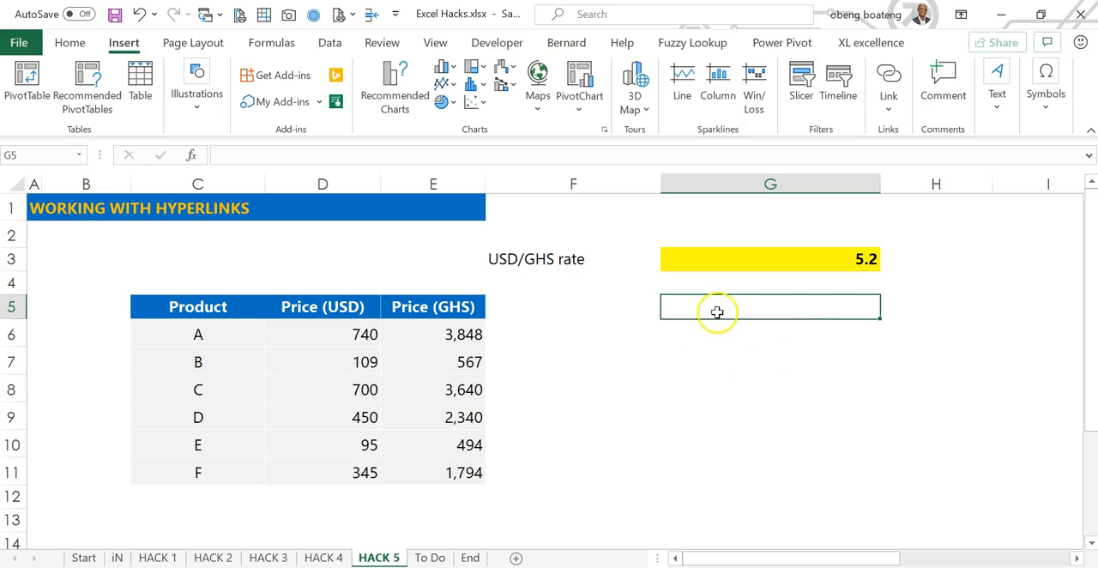
mouse_move(157, 390)
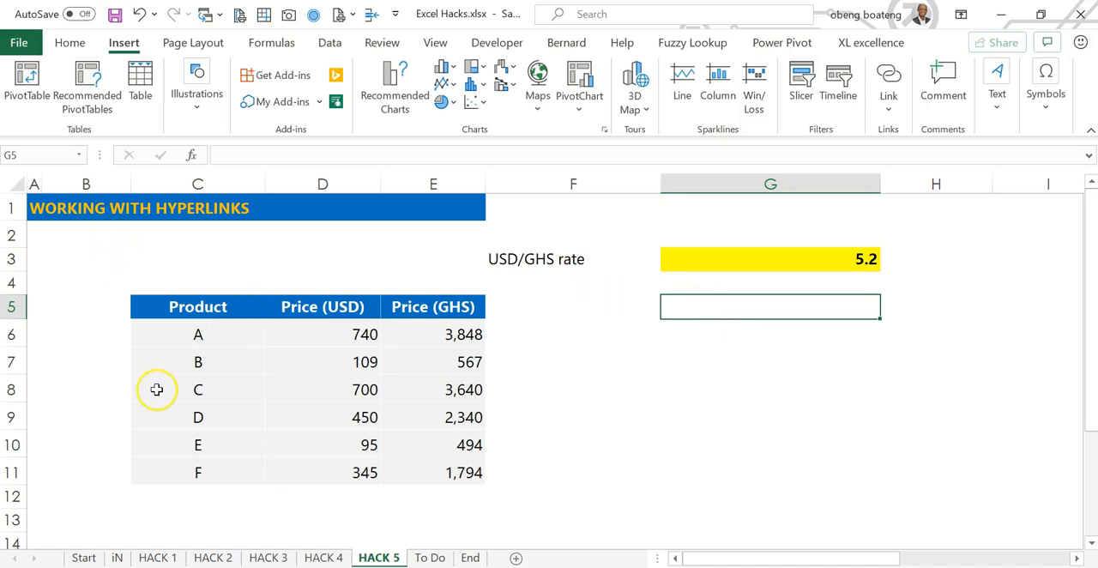
mouse_move(257, 353)
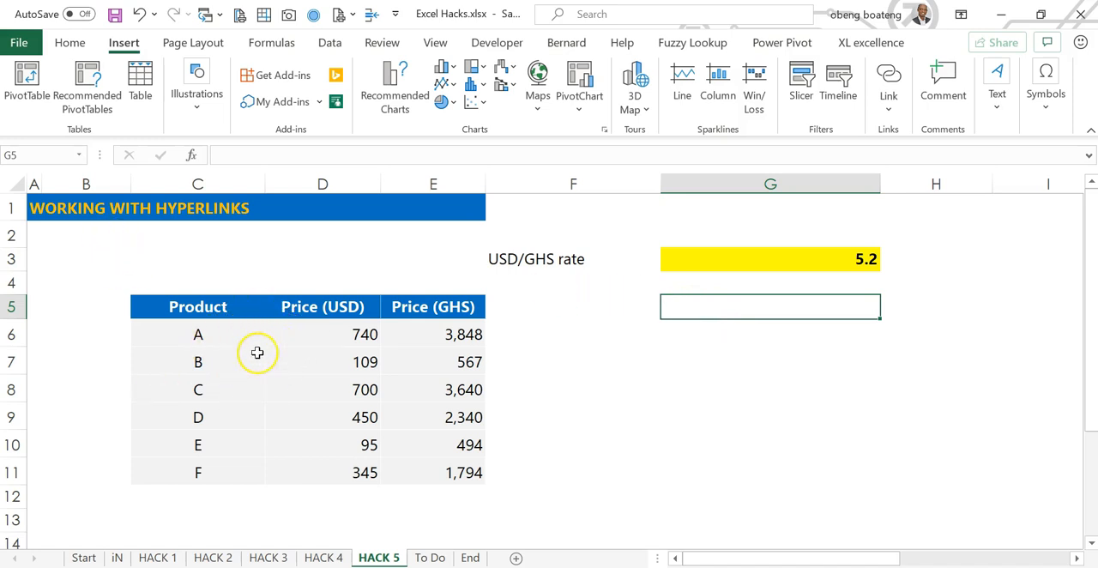
mouse_move(350, 391)
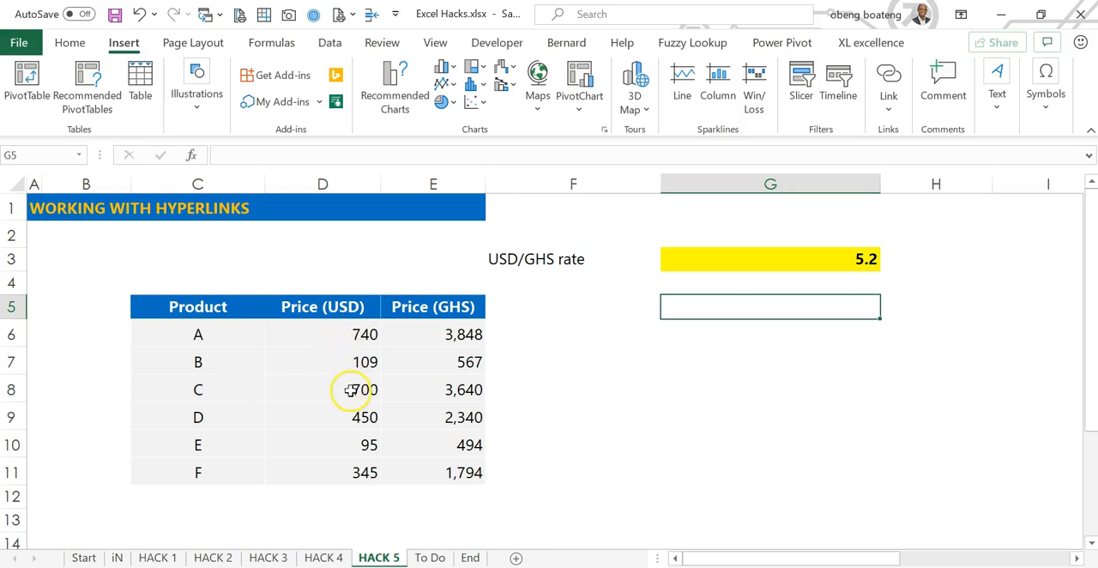
mouse_move(418, 362)
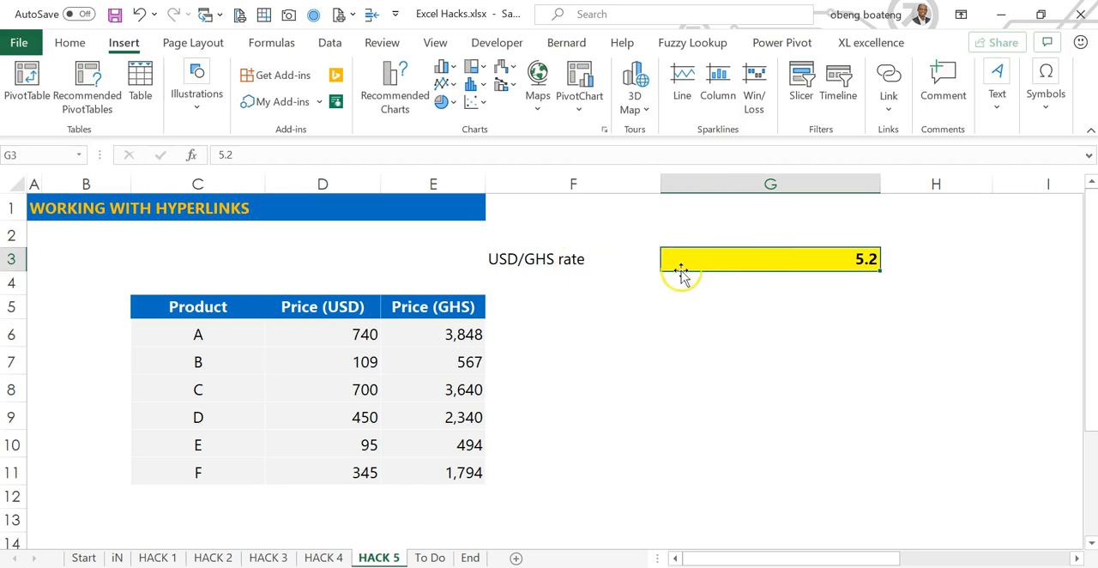
mouse_move(769, 298)
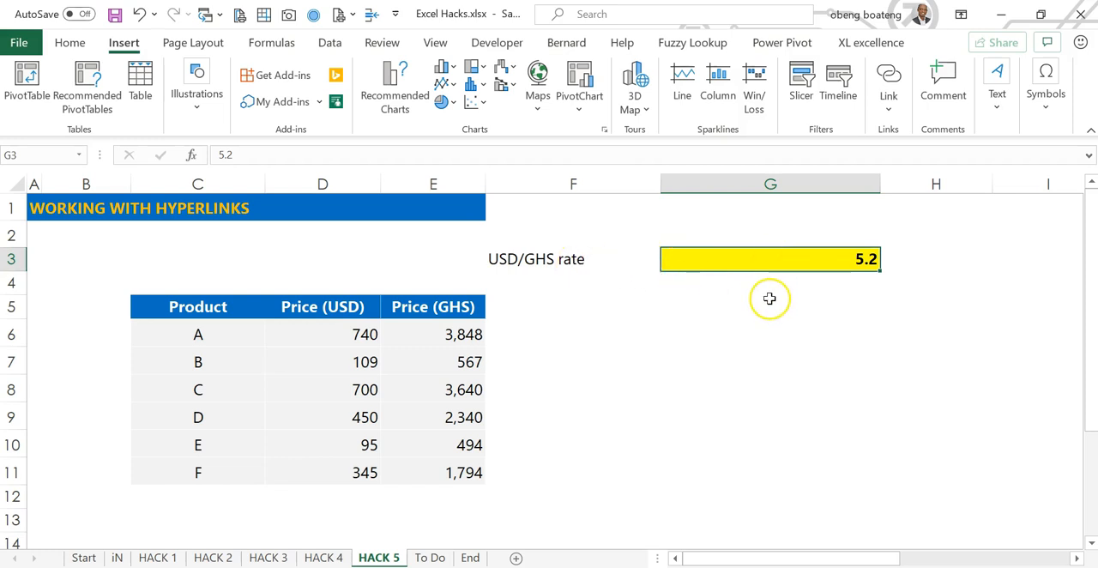
Begin a new hyperlink on cell G5 of the HACK 5 sheet (Ctrl+K)
left_click(769, 306)
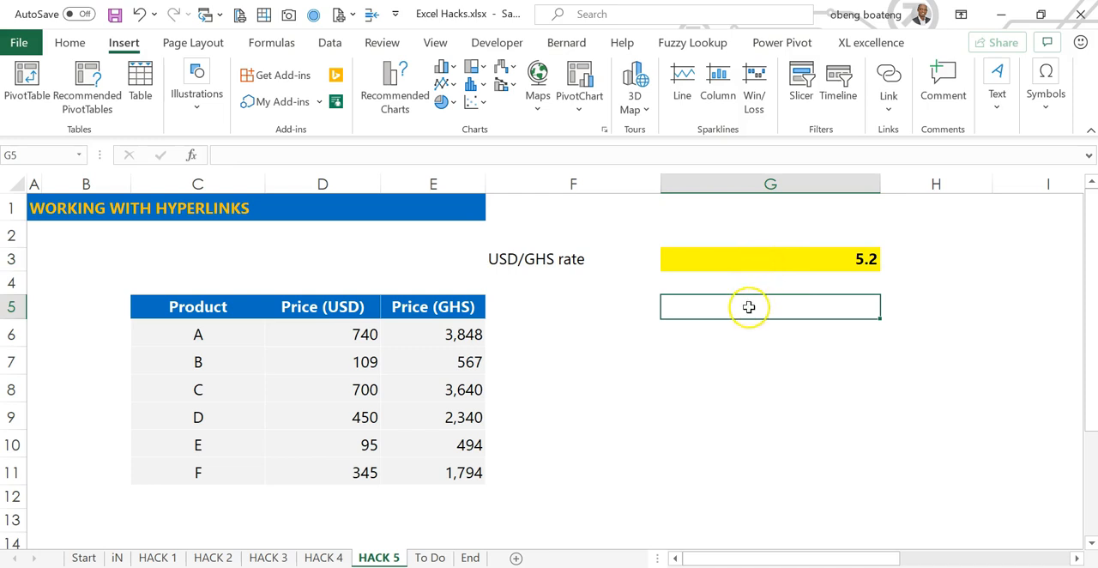
mouse_move(744, 314)
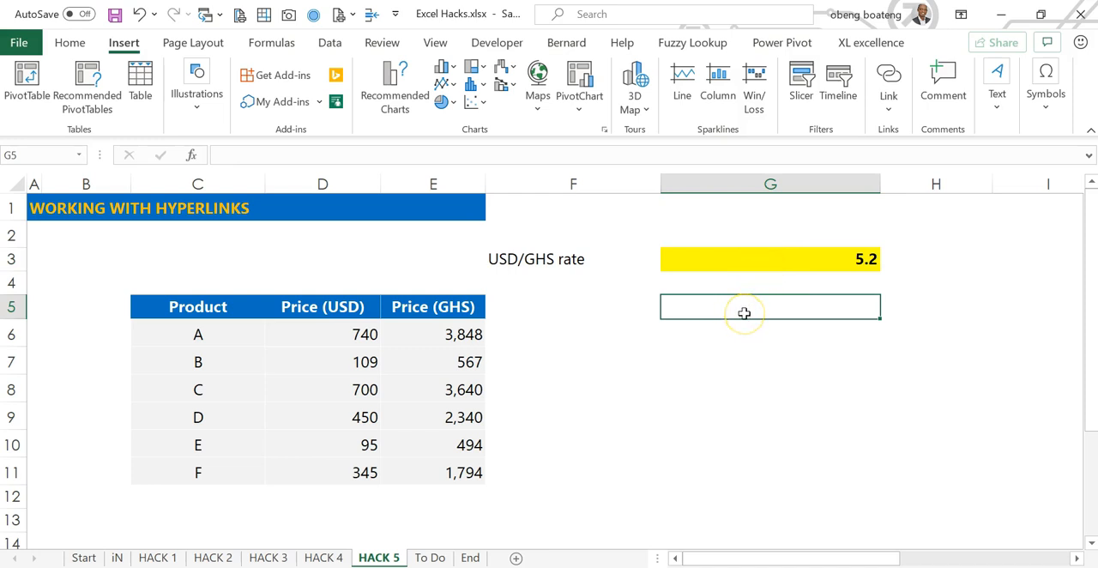
mouse_move(827, 260)
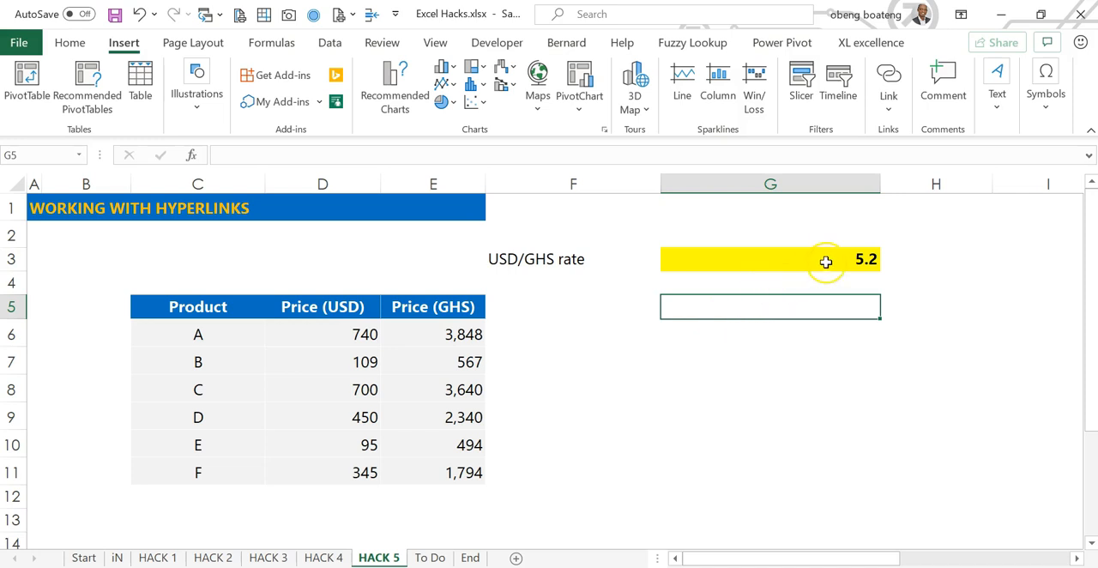
mouse_move(821, 268)
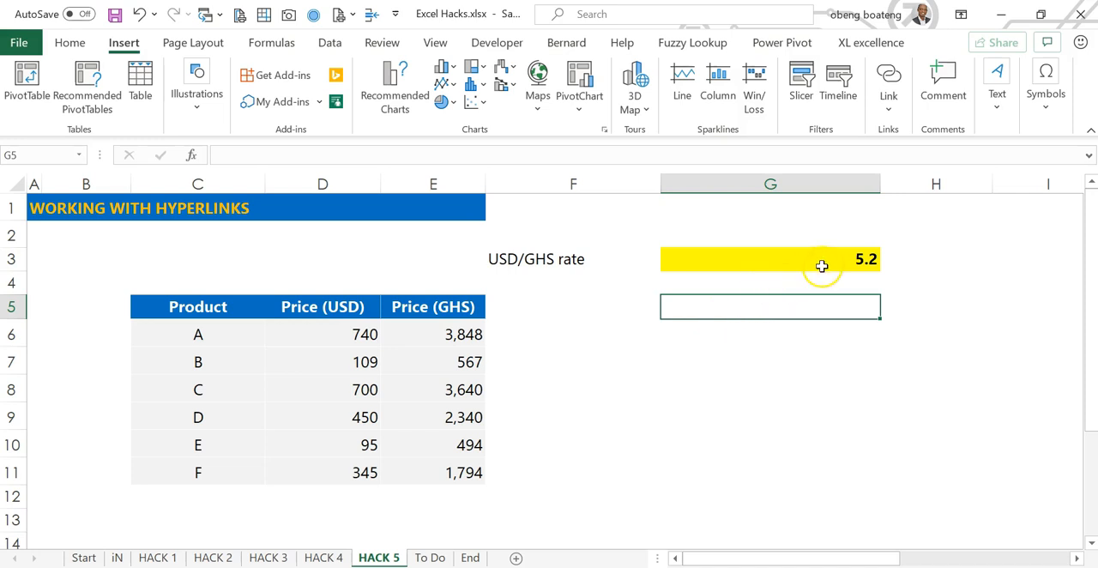
mouse_move(761, 365)
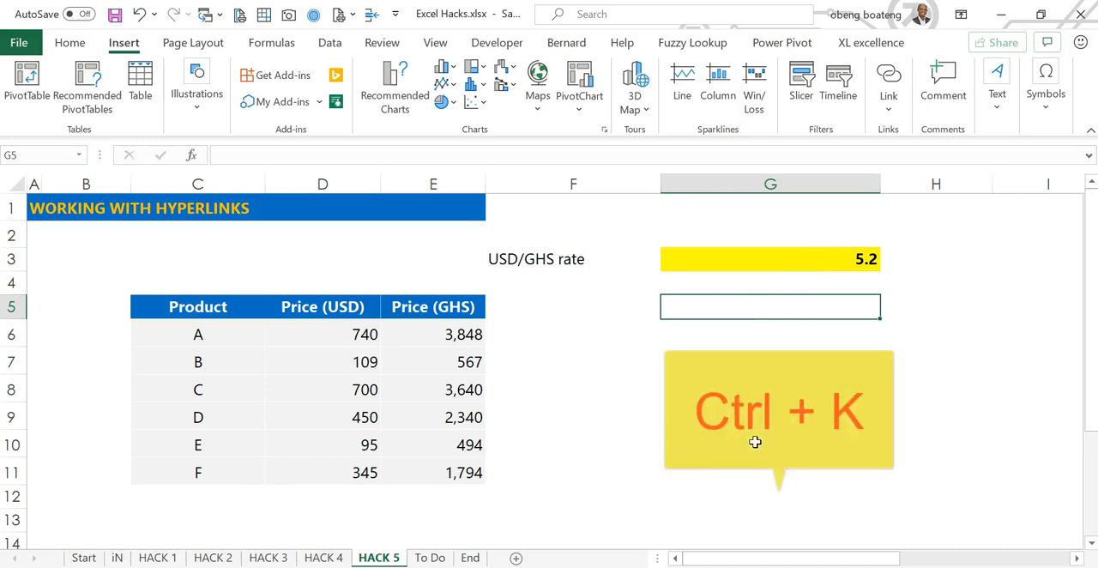
key("Ctrl+k")
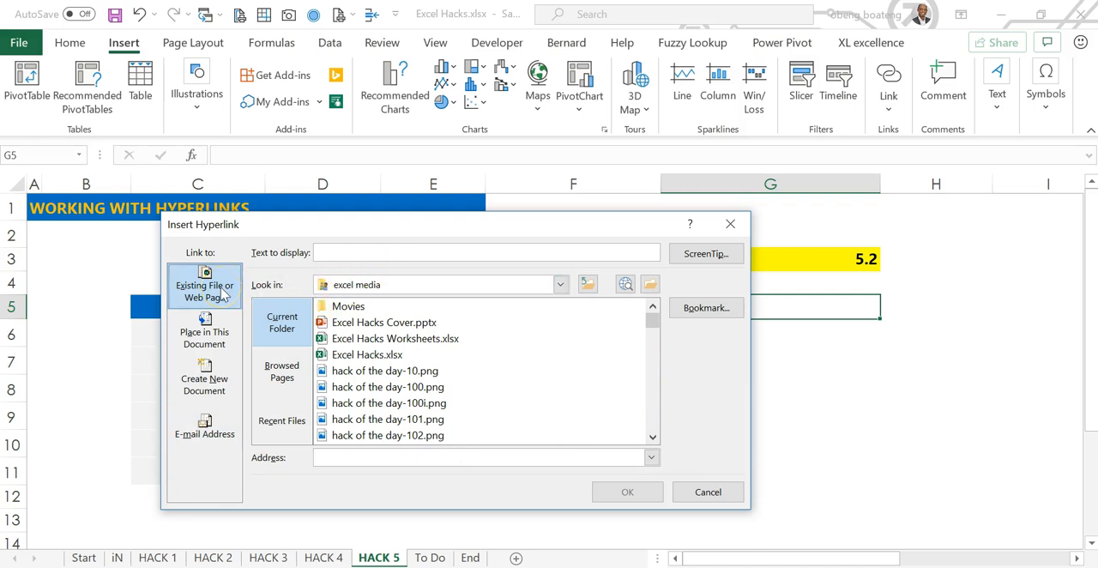
Preview linking to sheets in this workbook, starting with HACK 1
left_click(204, 332)
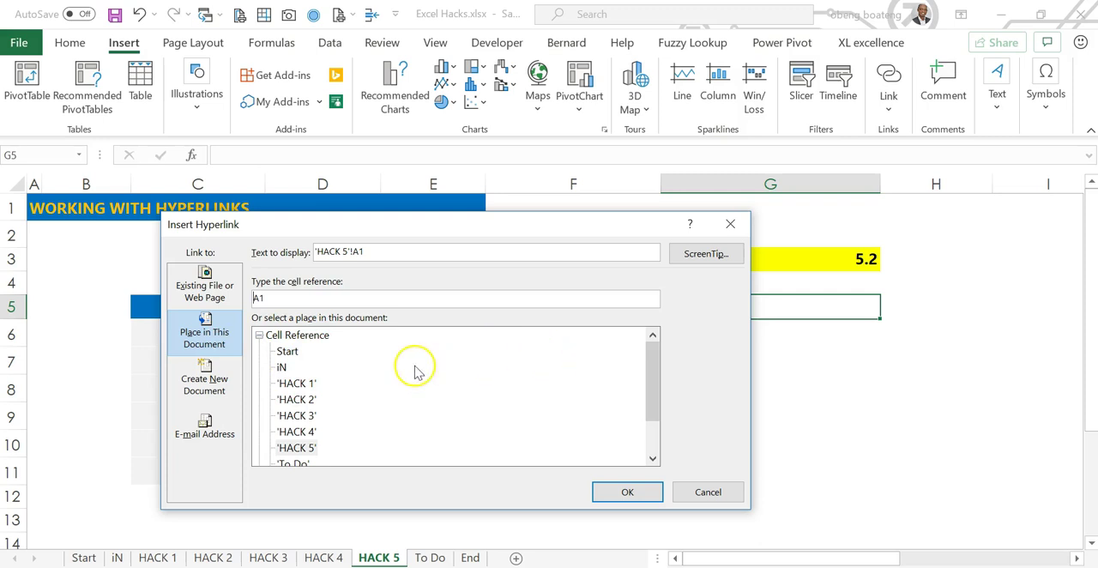
left_click(295, 398)
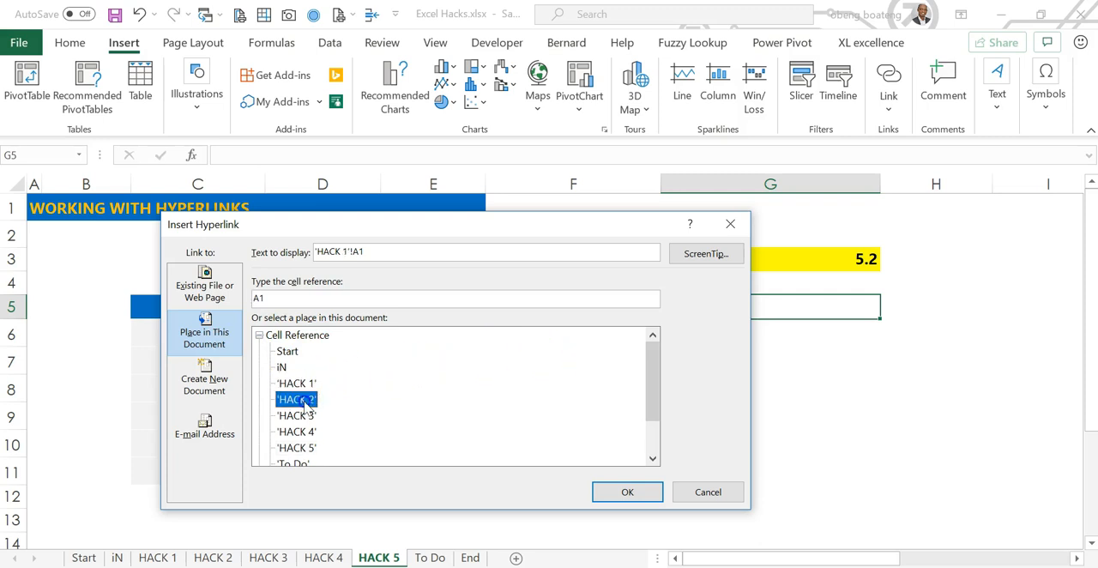
left_click(296, 415)
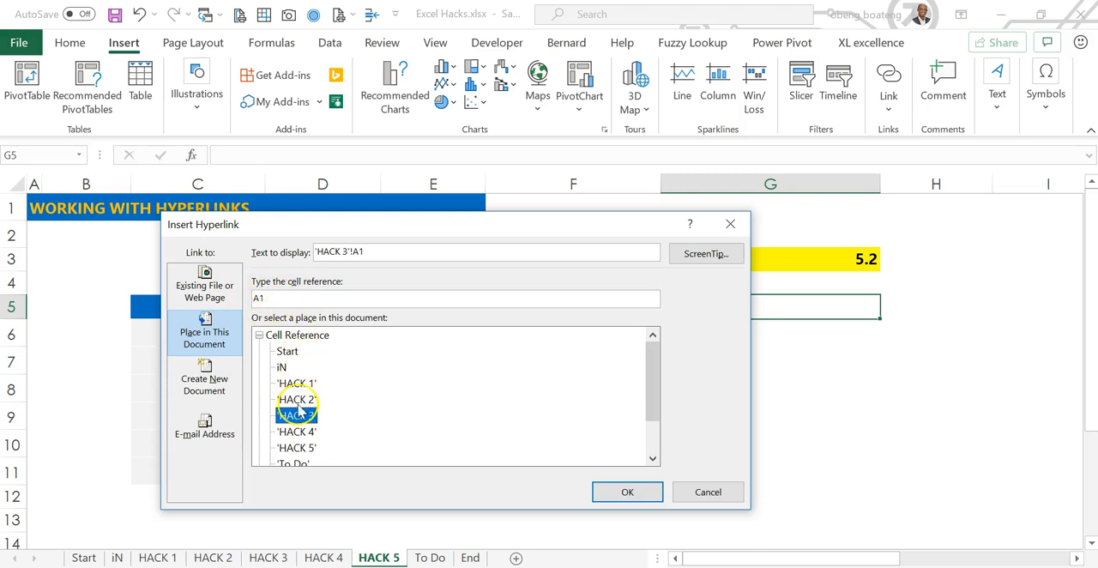
left_click(295, 431)
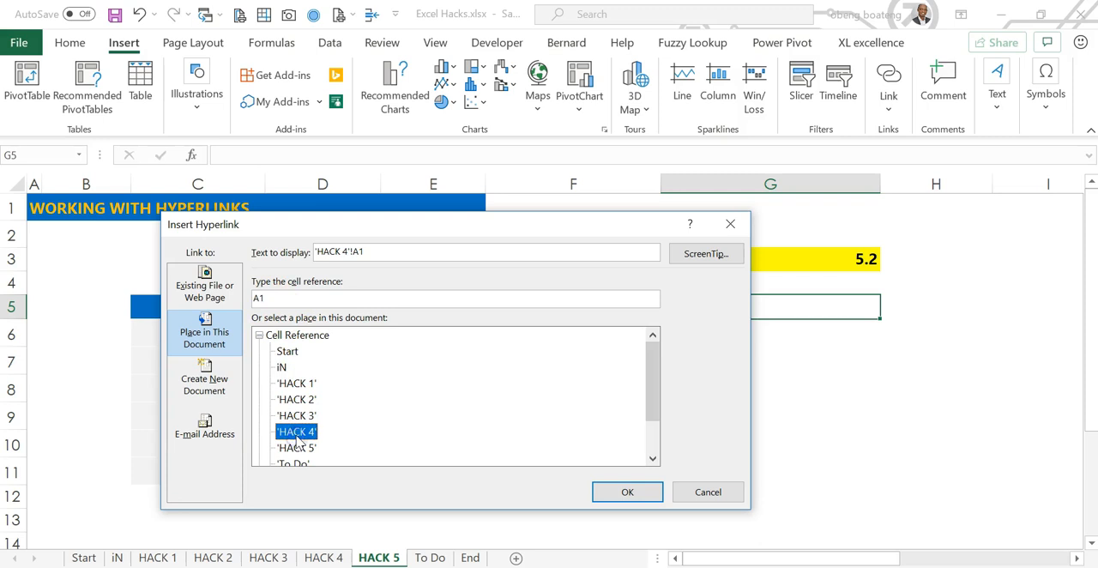
mouse_move(356, 367)
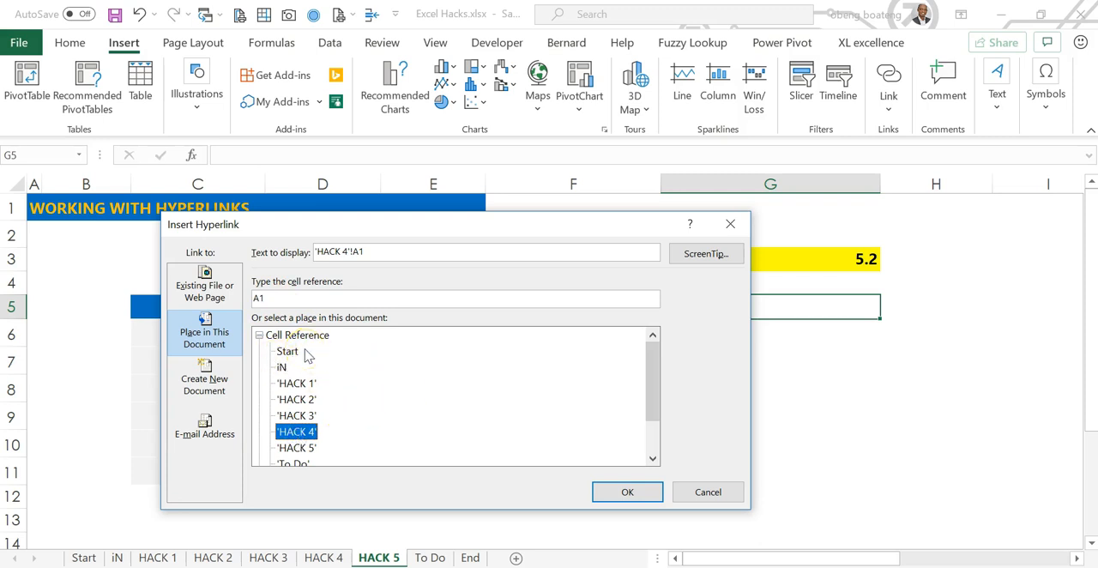
Preview new-document and e-mail targets, then settle on Existing File or Web Page
left_click(204, 377)
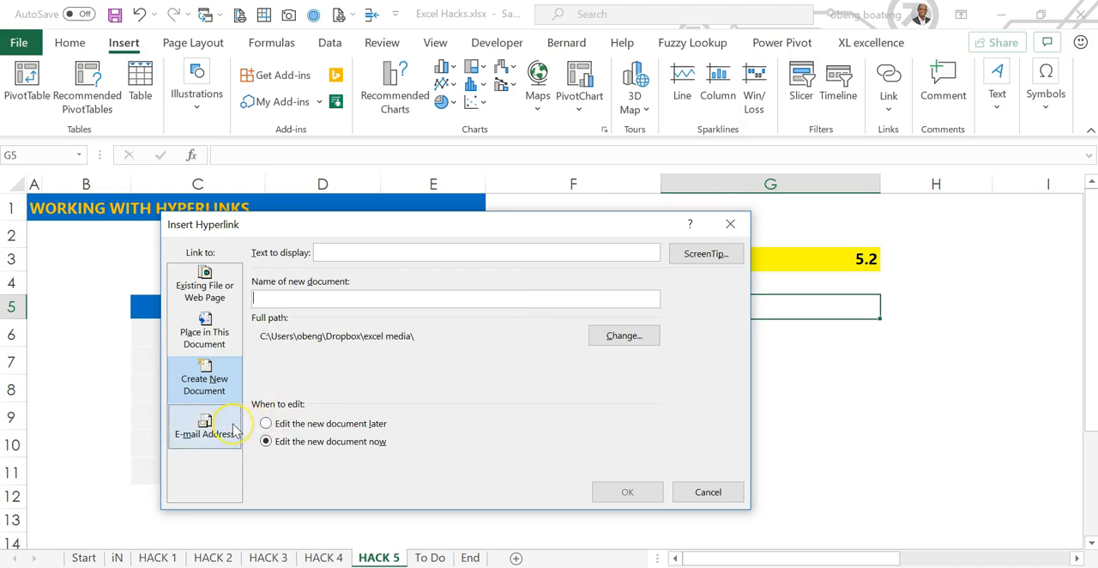
left_click(205, 426)
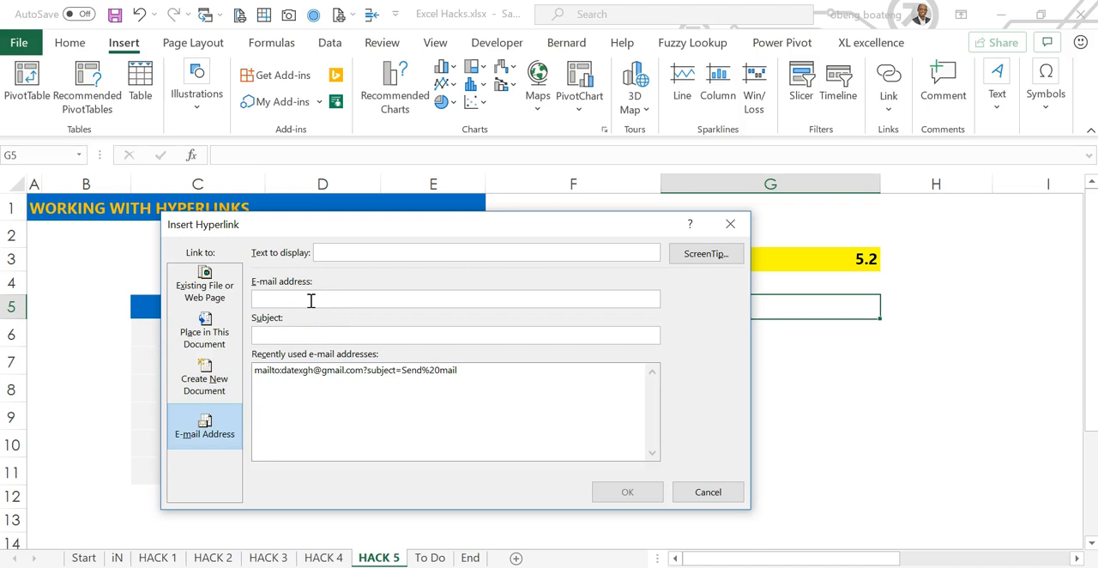
left_click(204, 290)
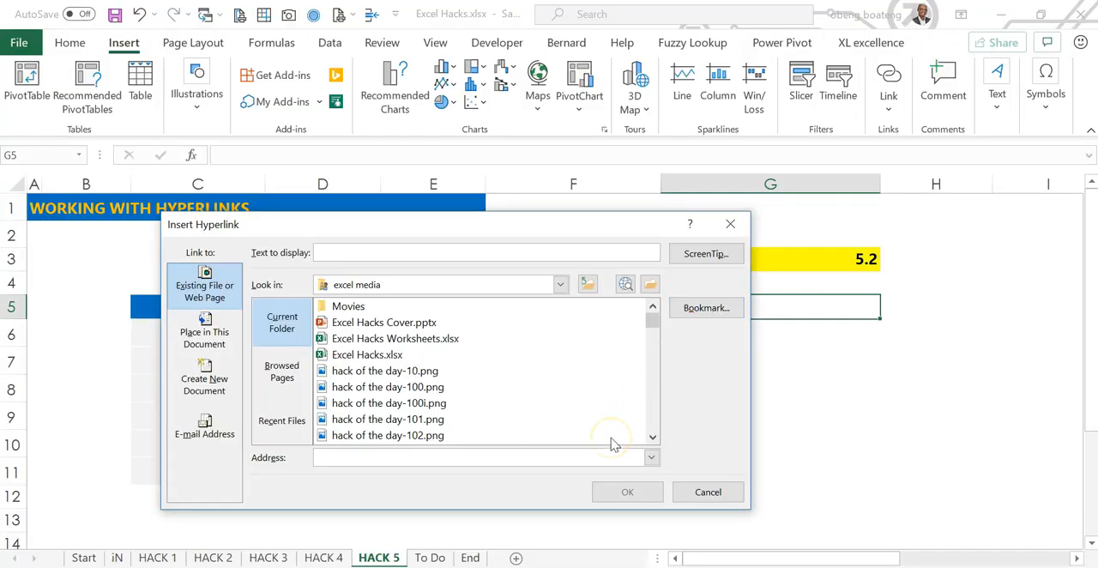
type("https://www.bog.gov.gh/markets/daily-interbank-fx-rates")
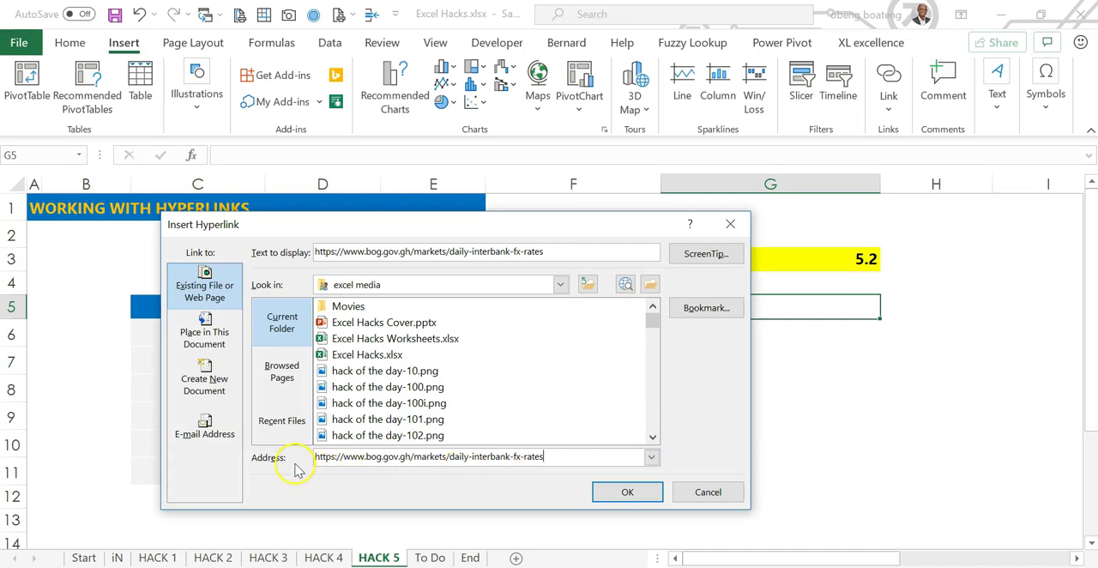
mouse_move(549, 300)
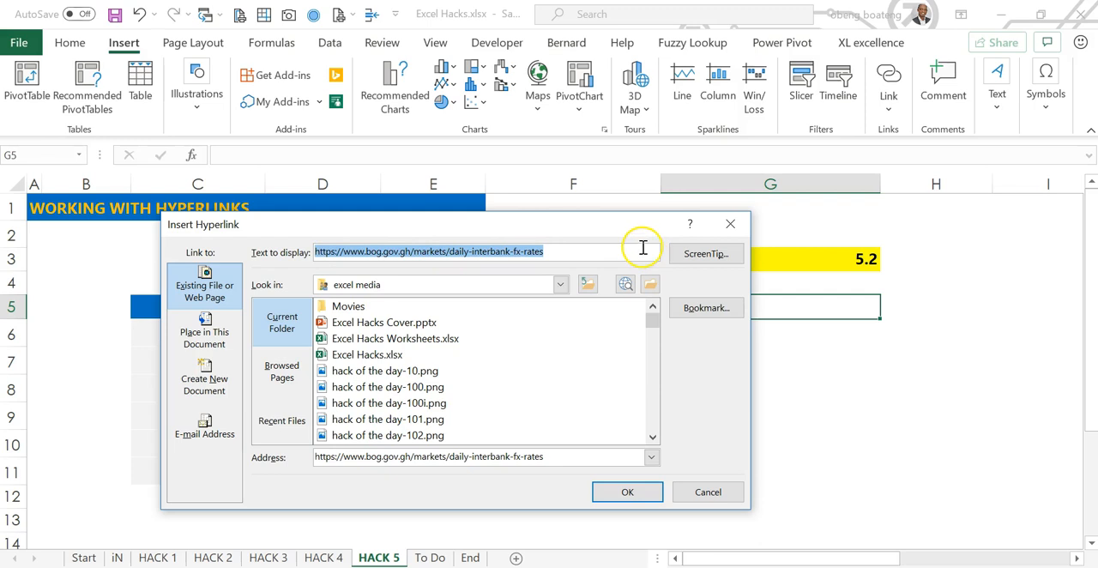
mouse_move(641, 248)
type("Click here to confirm FX rate")
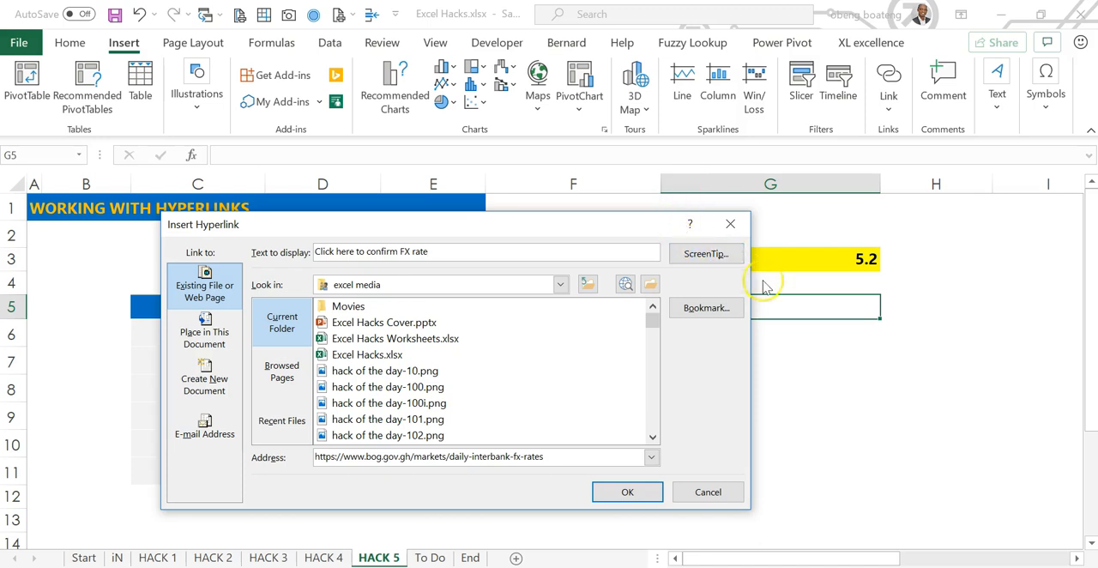
left_click(705, 254)
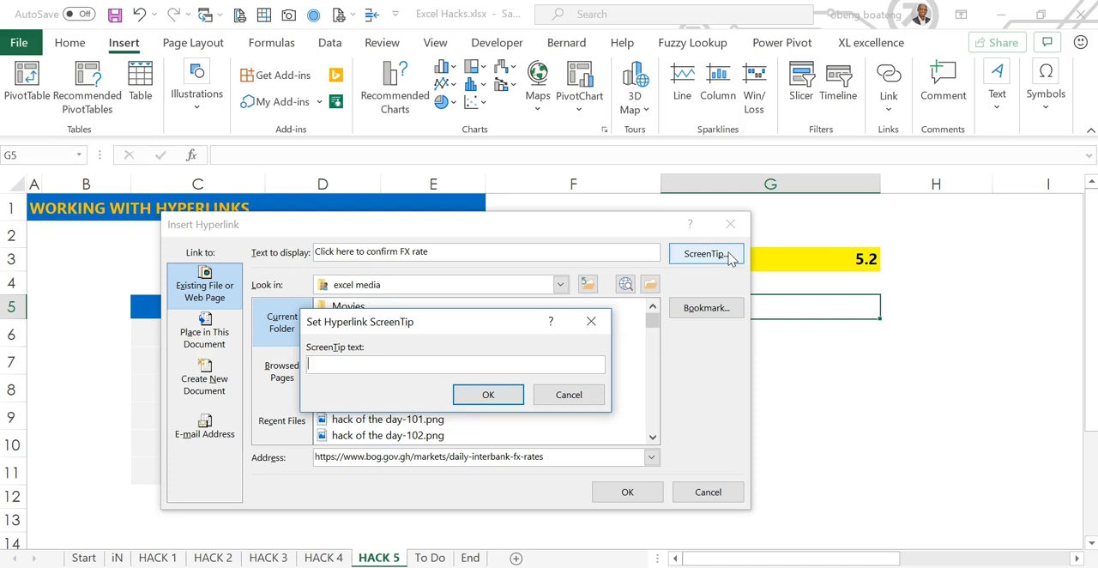
Add the screentip 'Confirm rate here' and finish inserting the link into G5
type("Confirm rate here")
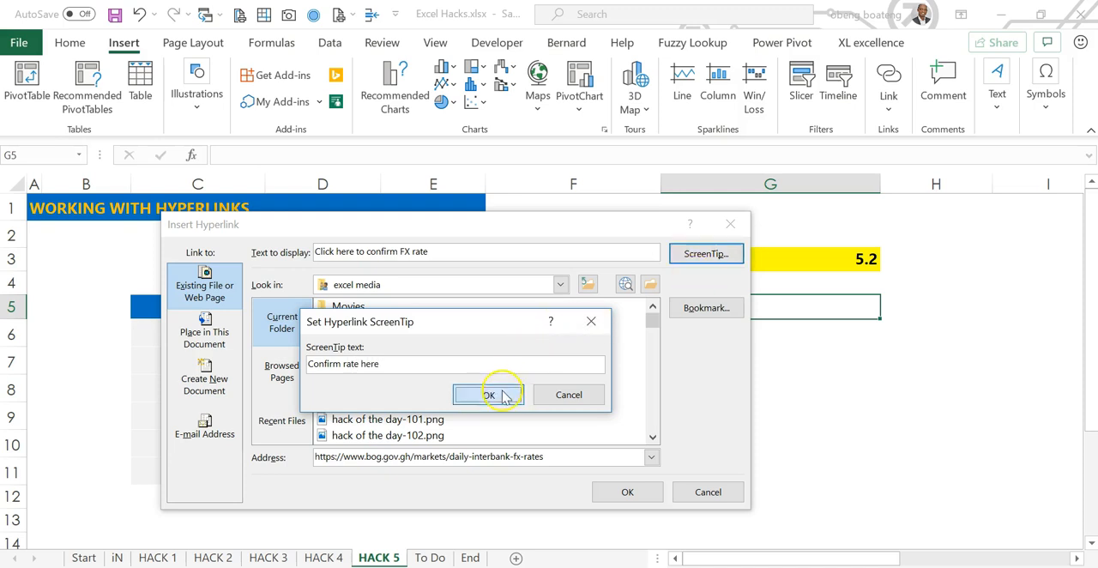
left_click(487, 394)
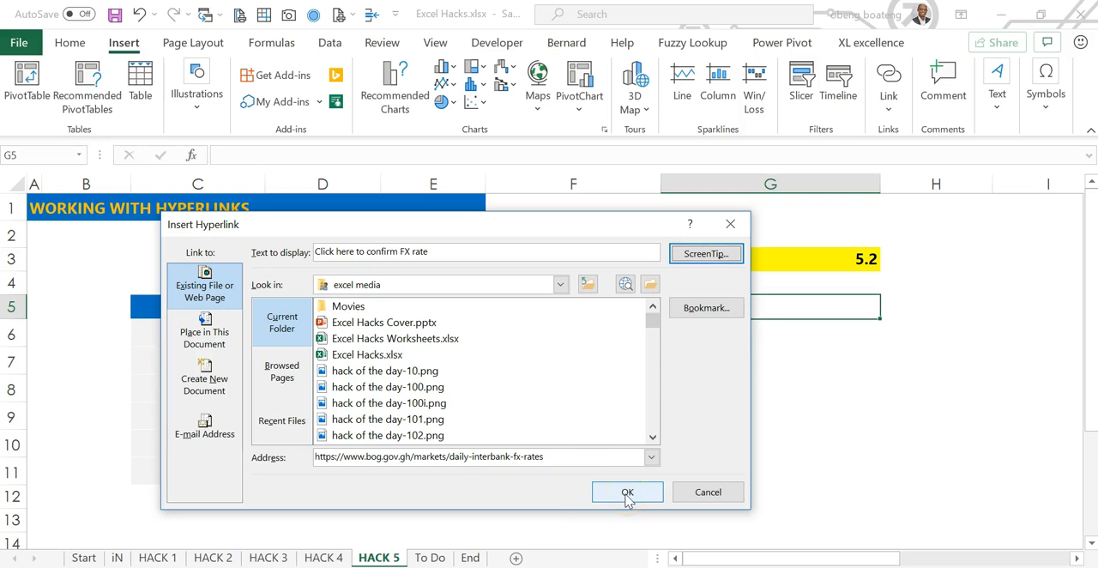
left_click(628, 490)
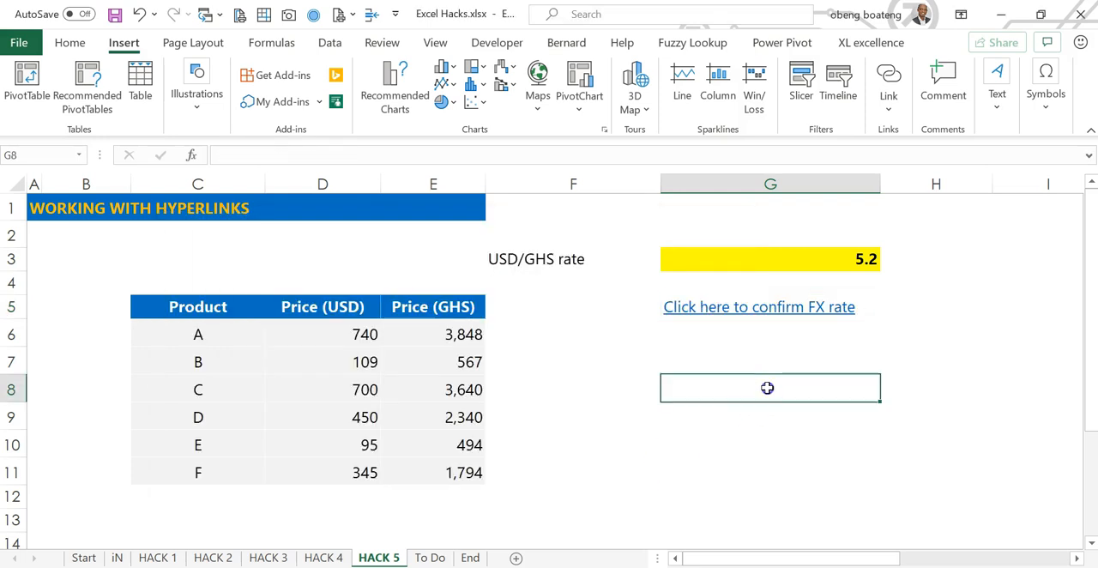
mouse_move(712, 311)
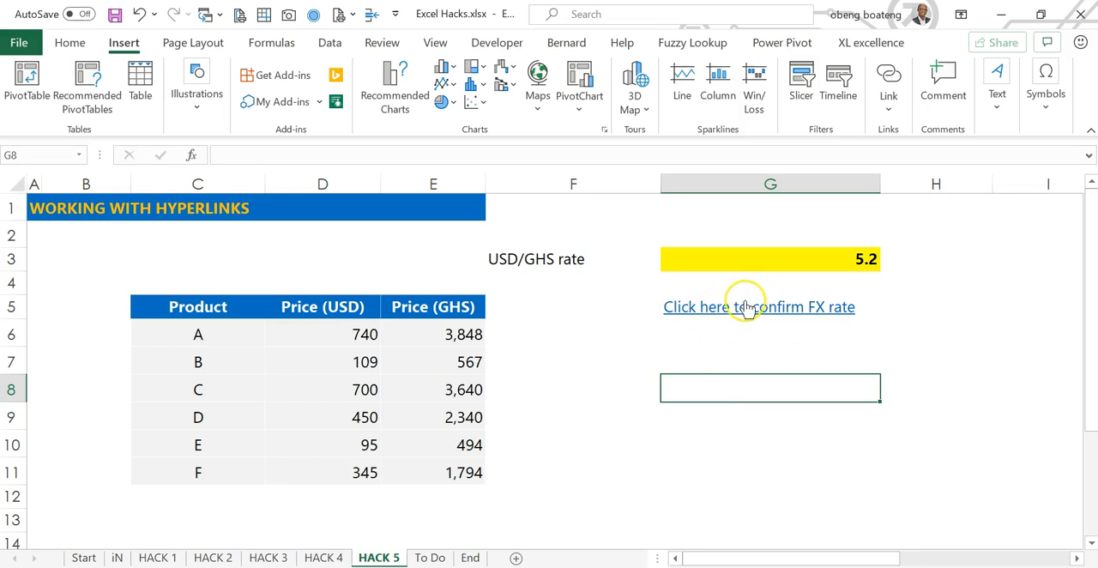
mouse_move(745, 315)
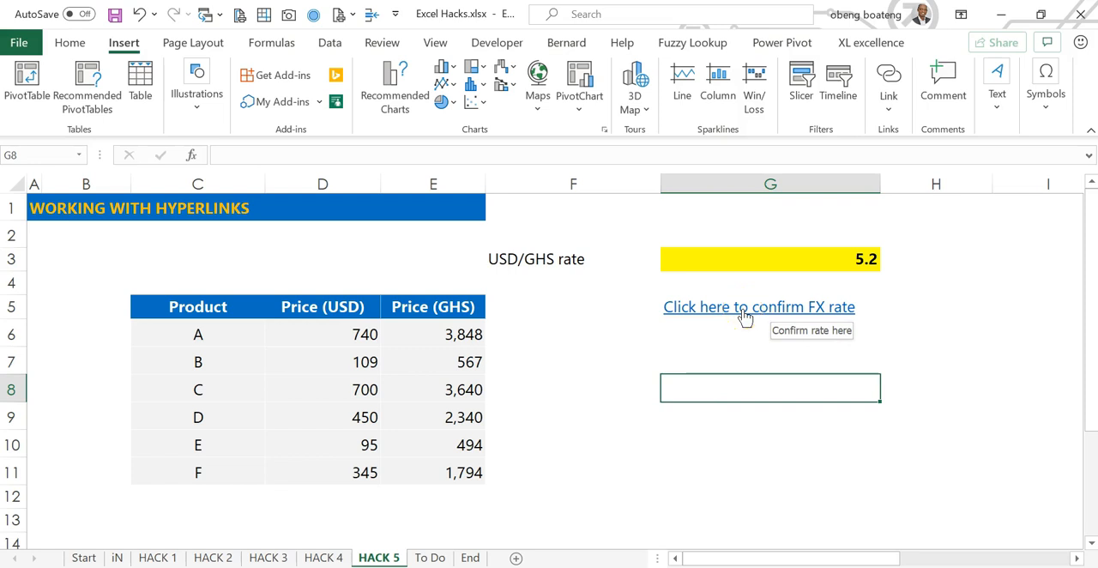
Follow the G5 link to the Bank of Ghana daily interbank FX rates page
left_click(758, 305)
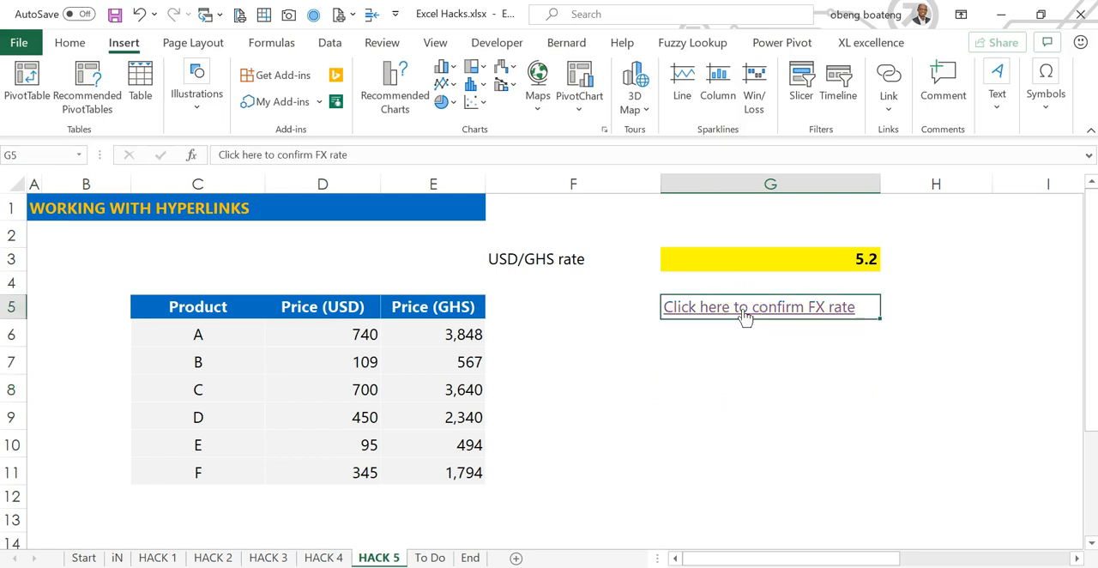
left_click(744, 307)
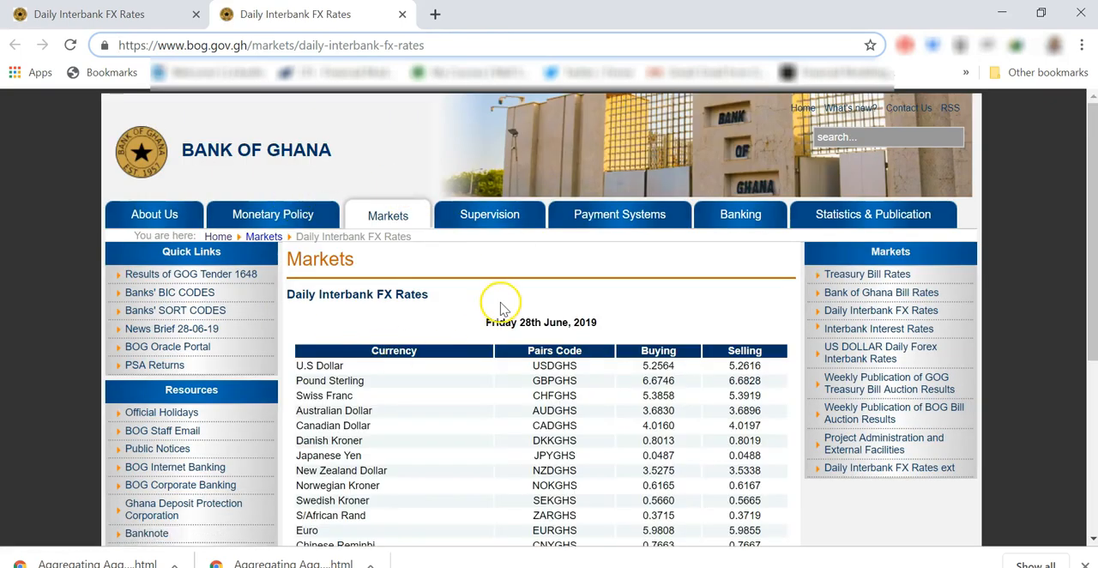
mouse_move(429, 374)
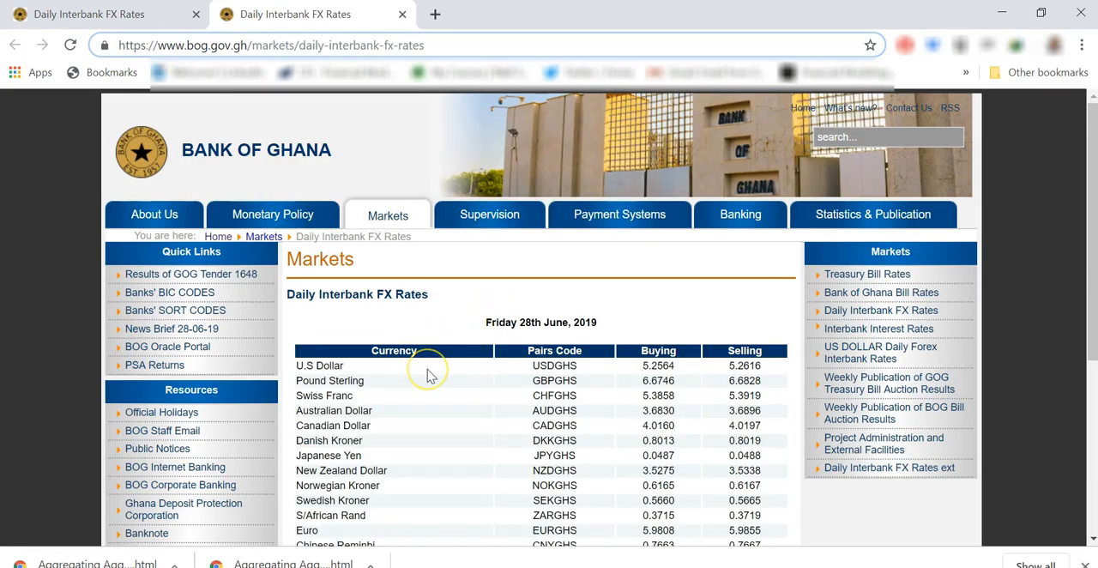
mouse_move(426, 439)
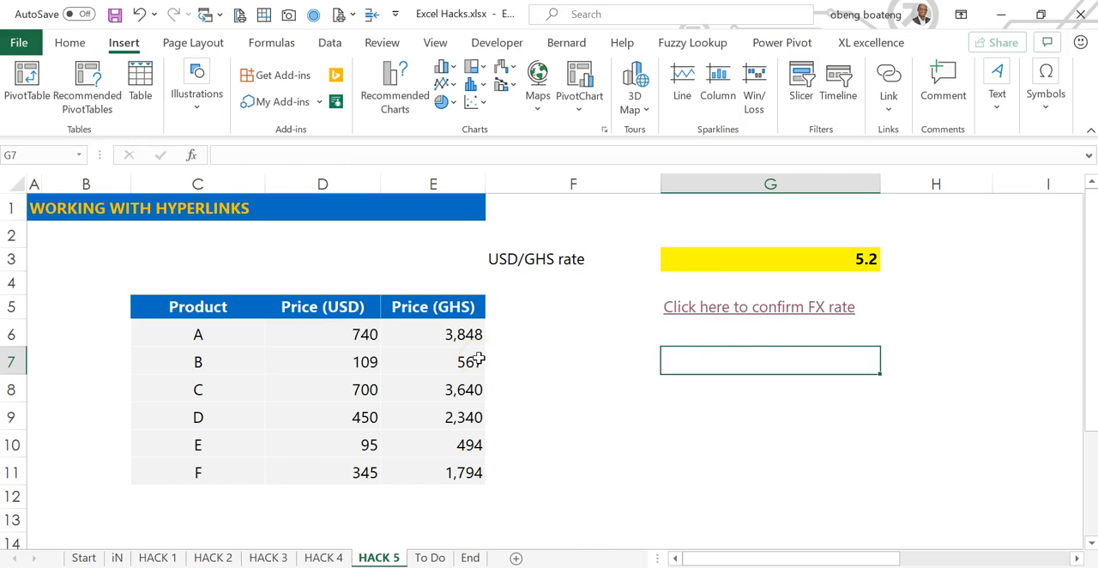
mouse_move(544, 410)
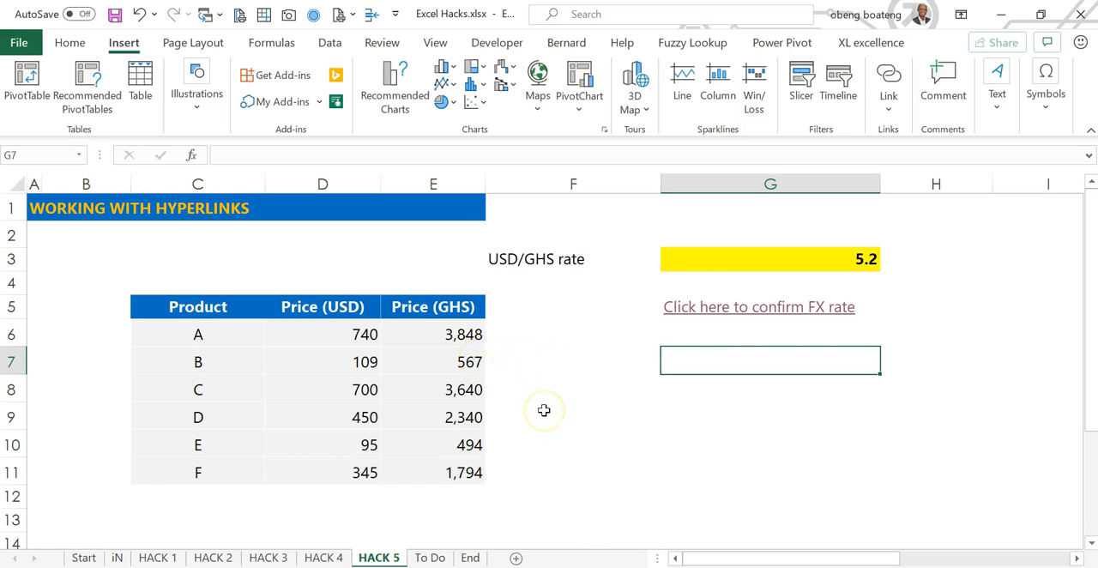
mouse_move(435, 431)
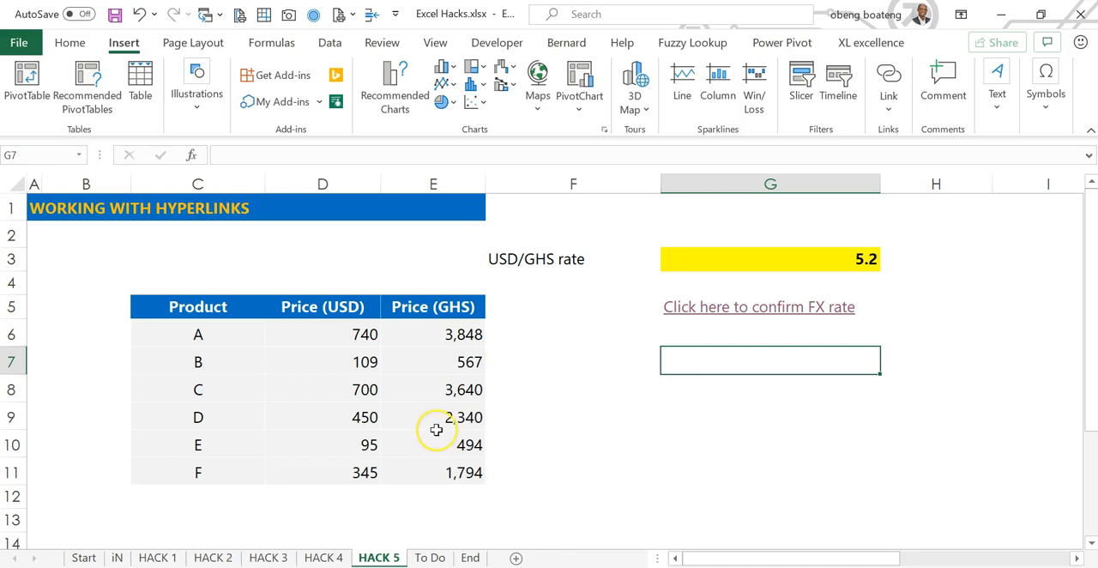
mouse_move(158, 525)
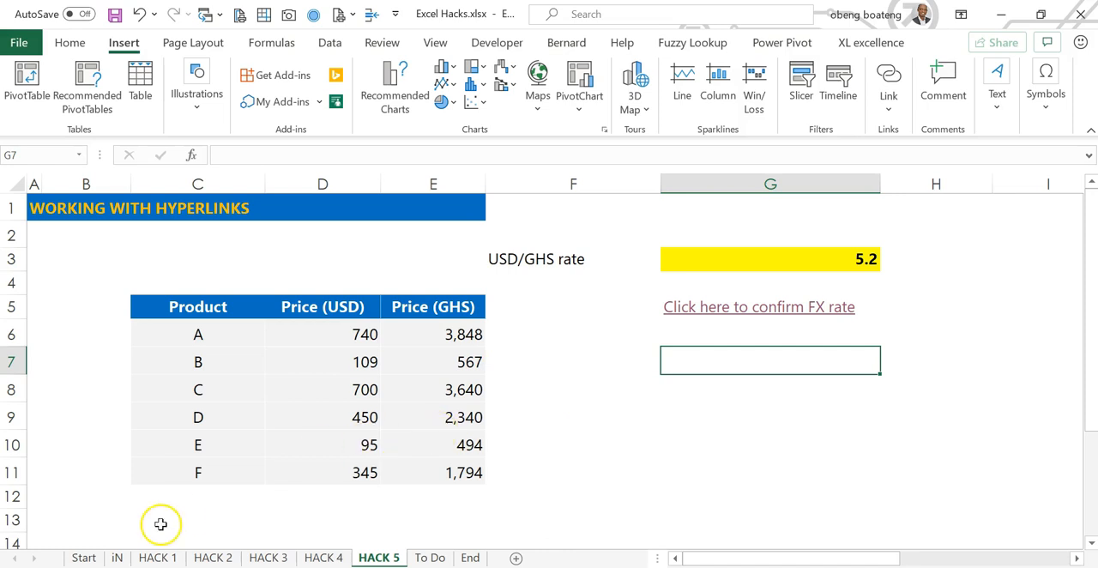